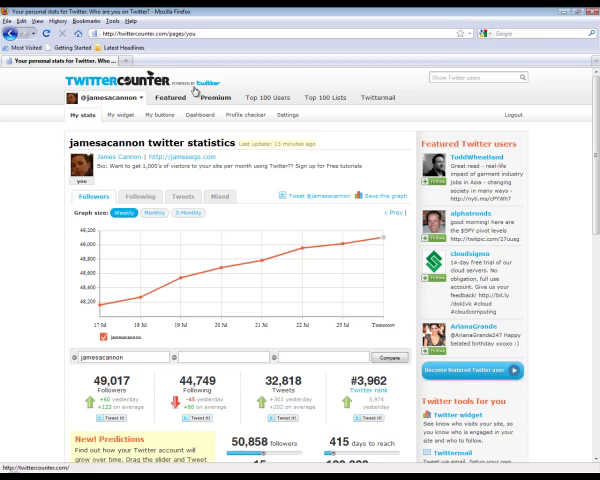
mouse_move(324, 272)
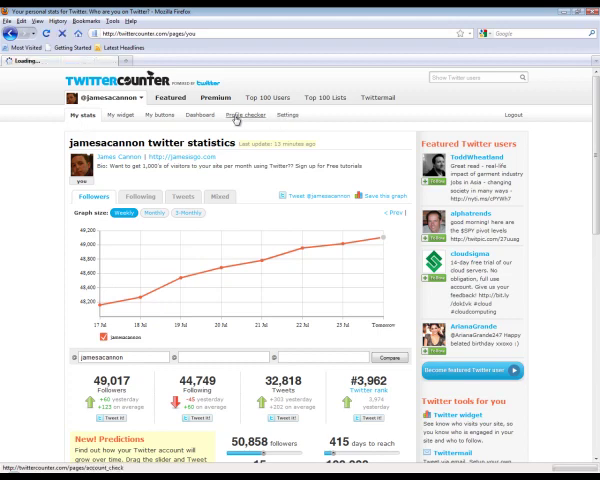
- Run the profile checker and scroll through its recommendations down to the 79% overall score
click(228, 114)
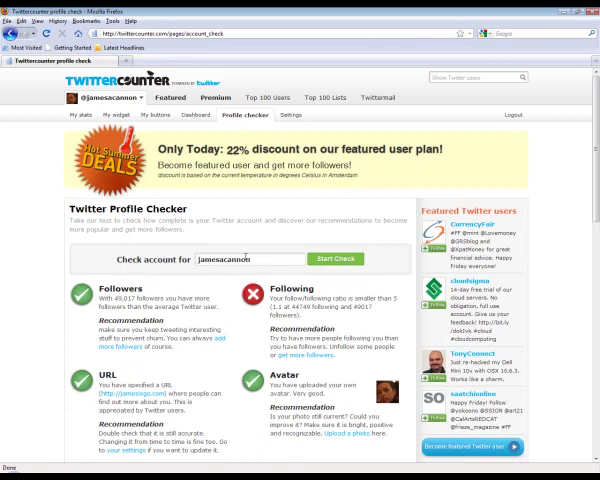
scroll(down, 3)
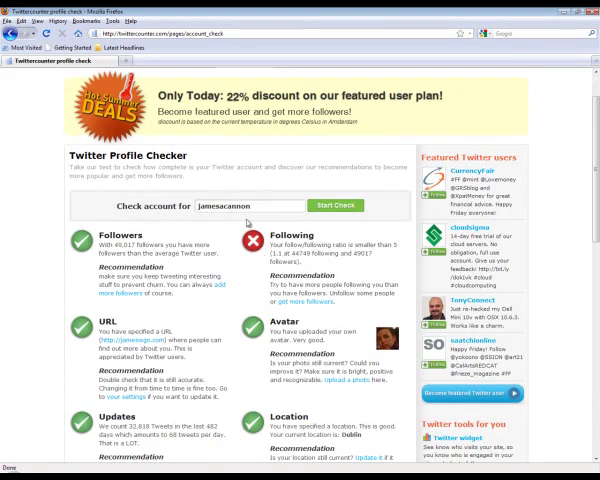
scroll(down, 3)
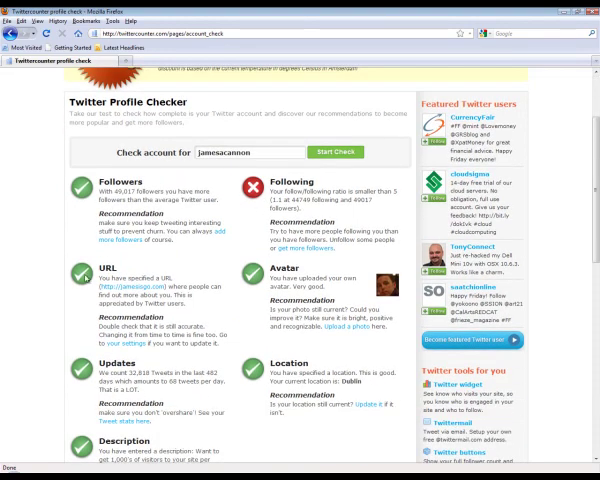
scroll(down, 3)
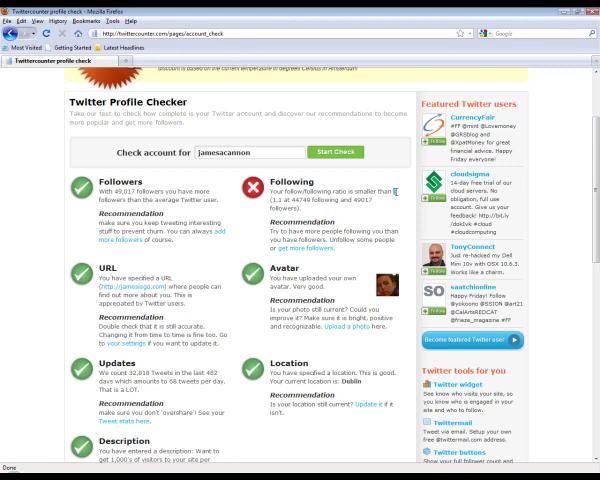
mouse_move(396, 192)
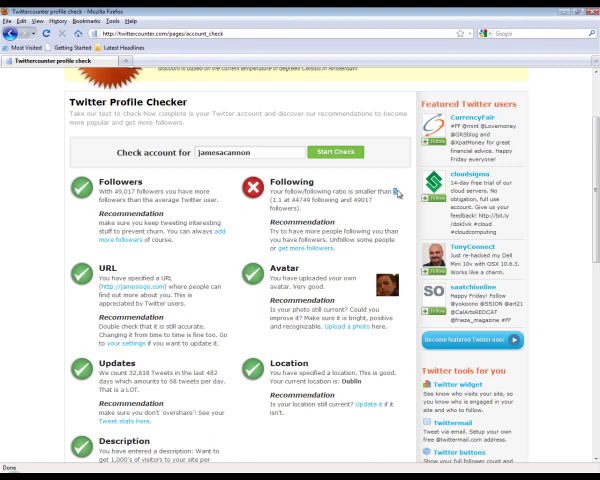
mouse_move(392, 192)
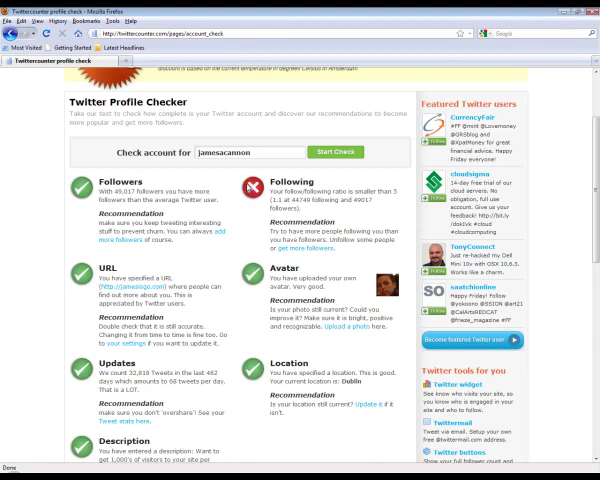
scroll(down, 3)
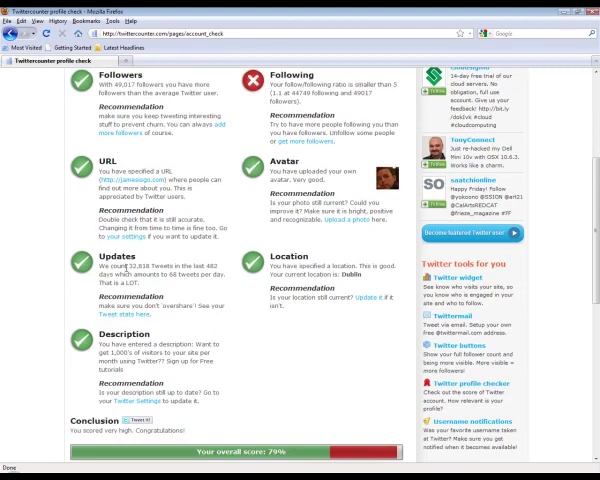
scroll(down, 3)
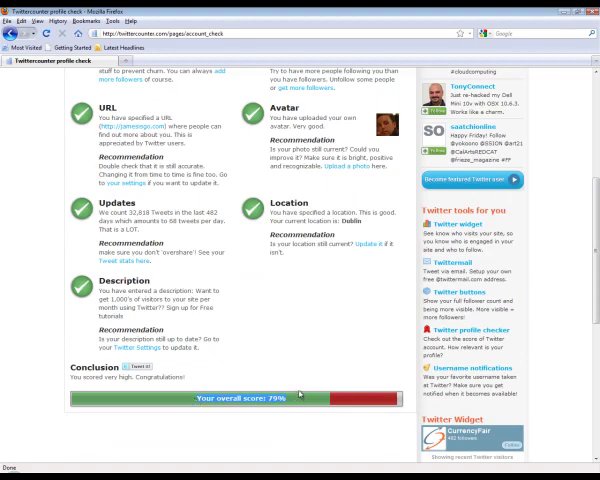
mouse_move(312, 372)
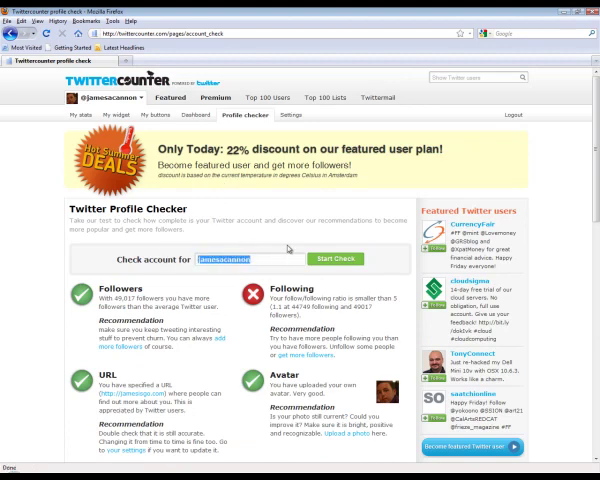
mouse_move(280, 96)
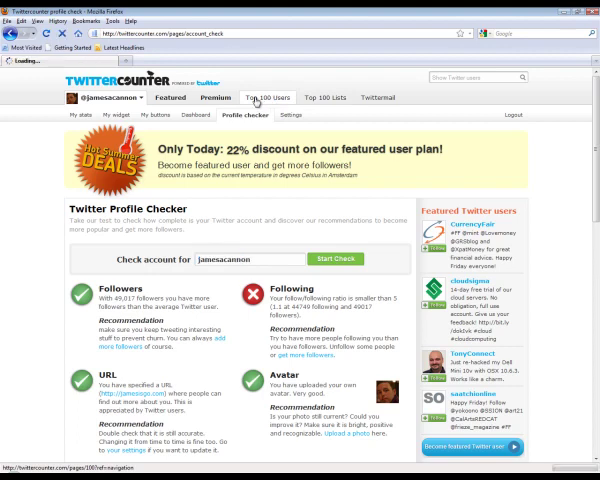
- Show the Top 100 users ranking of the 1000 most popular Twitter users
click(272, 96)
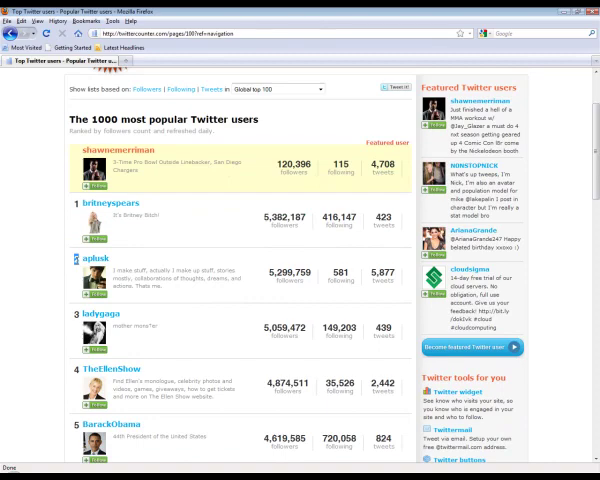
scroll(down, 3)
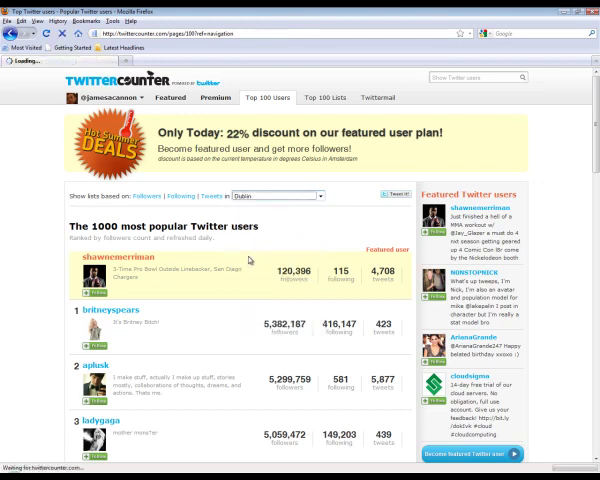
- Narrow the ranking to Dublin and browse its top twenty users with follower counts
click(288, 196)
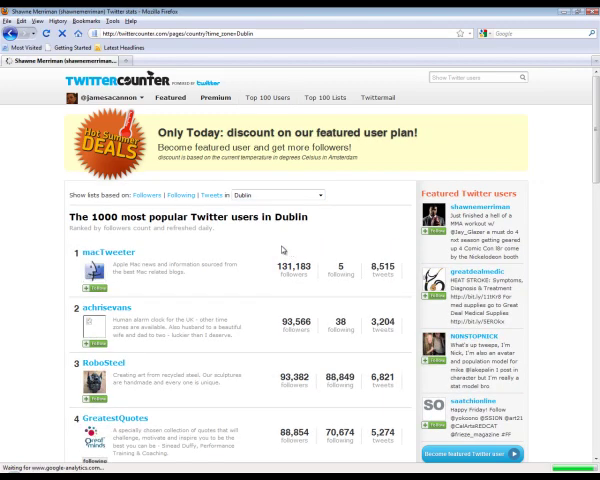
scroll(down, 3)
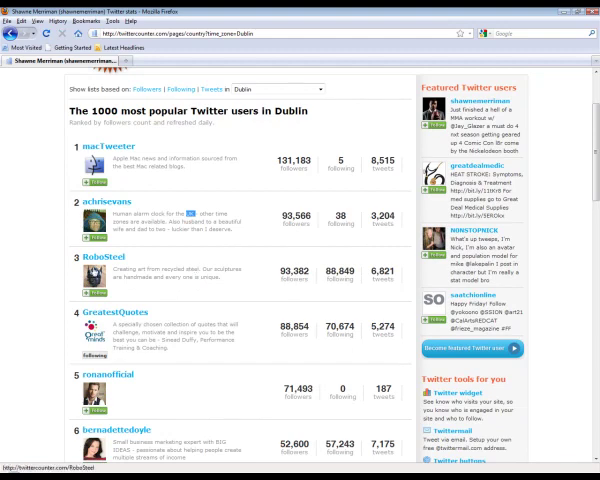
scroll(down, 3)
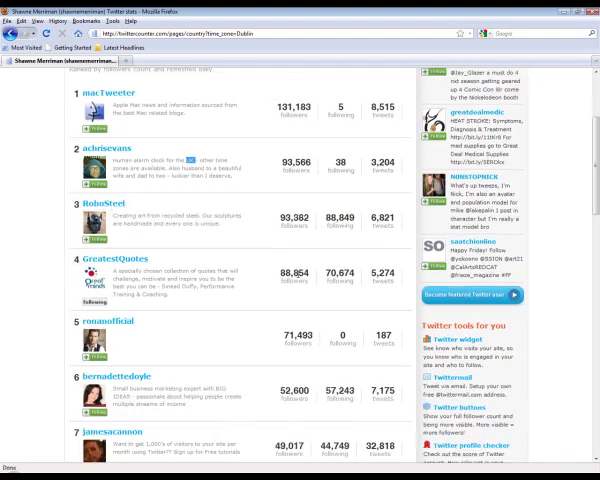
scroll(down, 3)
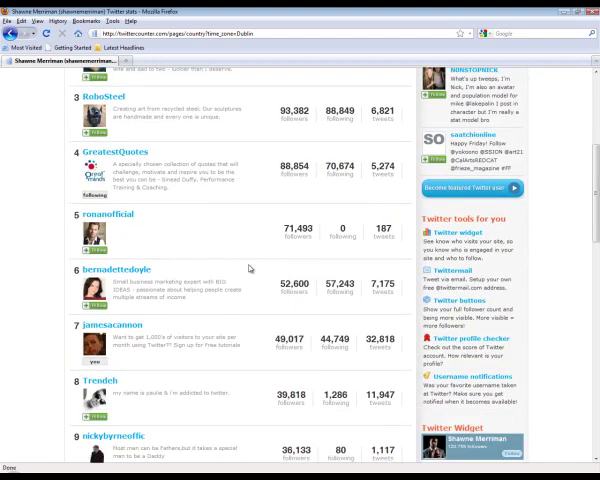
scroll(down, 3)
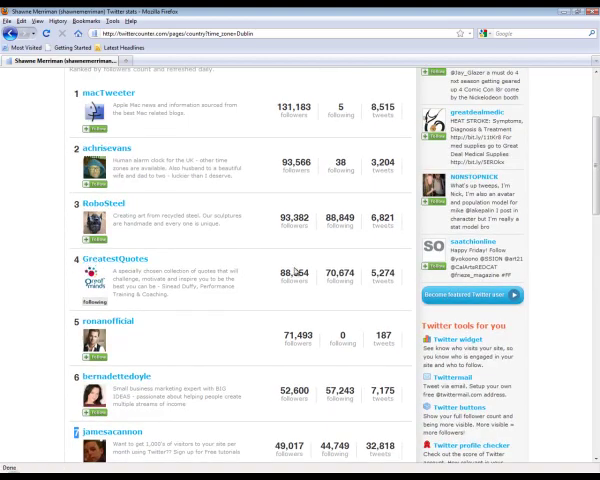
scroll(down, 3)
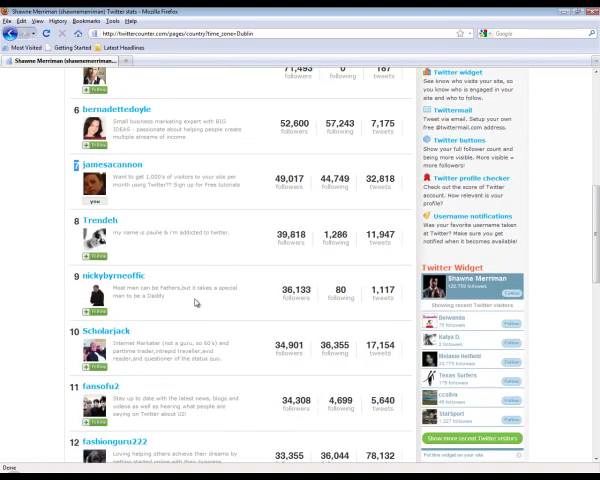
scroll(down, 3)
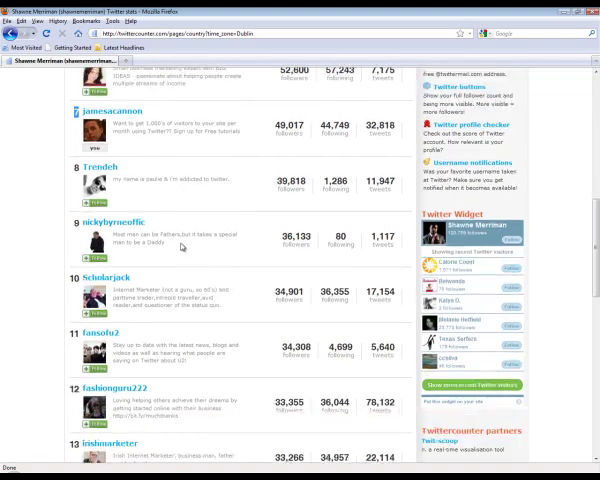
scroll(down, 3)
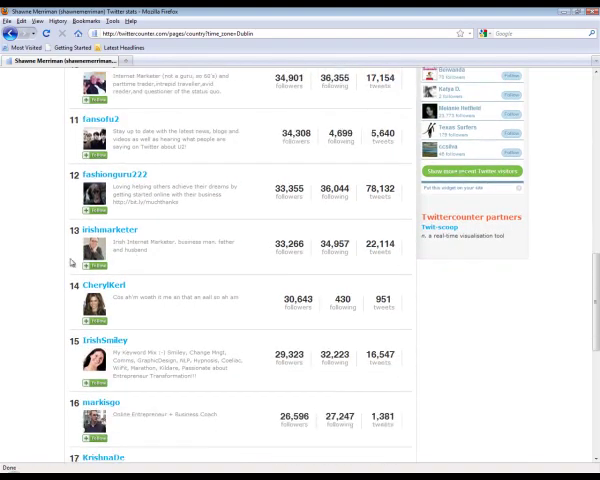
scroll(down, 3)
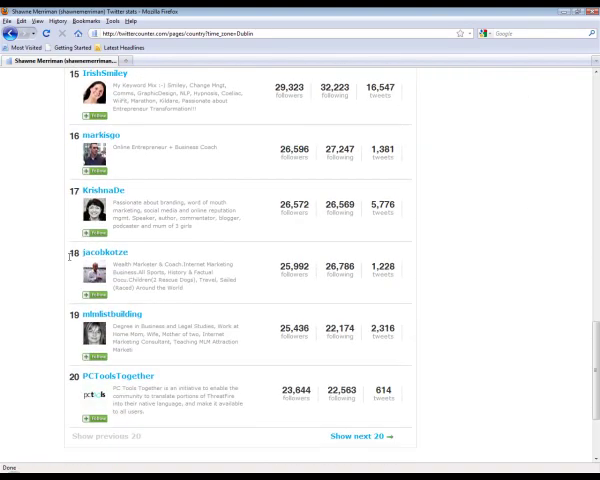
scroll(up, 3)
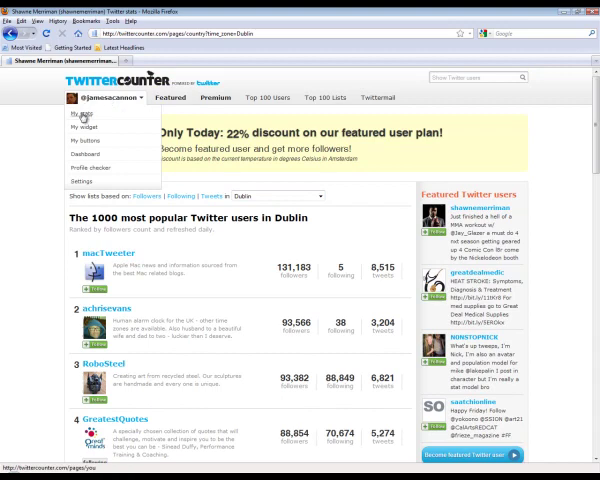
- View the Featured user offer, then return to the account's own My stats follower graph
click(172, 98)
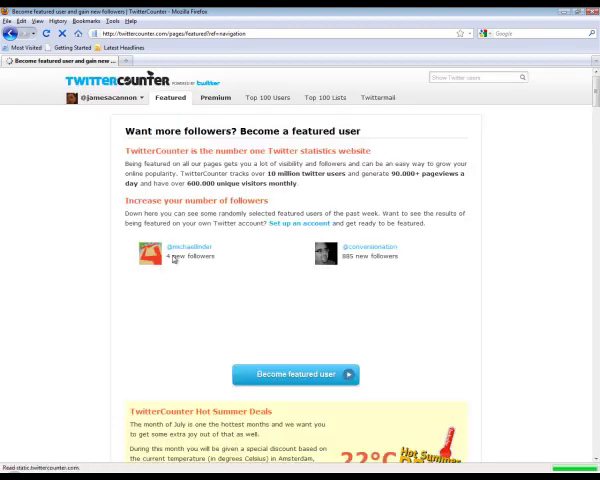
click(98, 96)
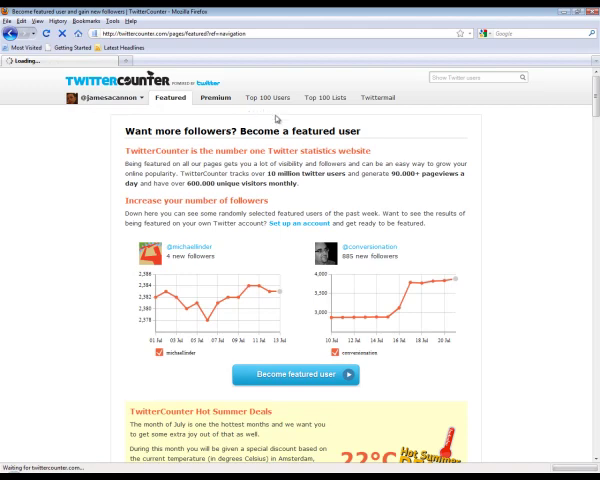
click(100, 96)
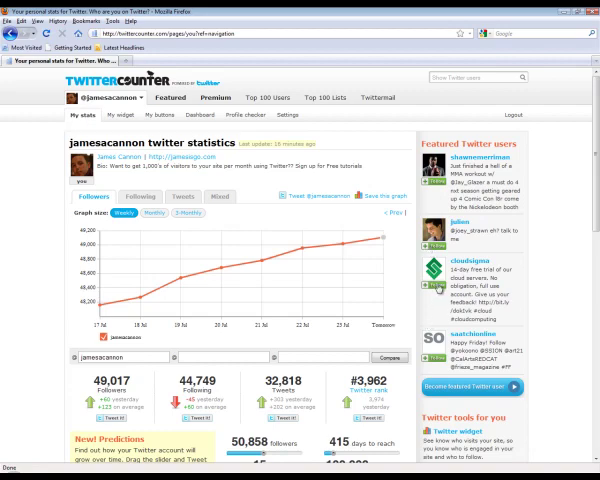
- Scroll the My widget page to reach the Twitter Widget generator with its settings and live preview
scroll(down, 3)
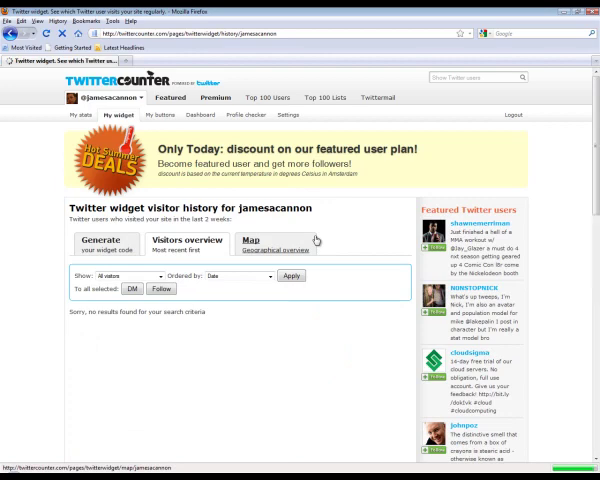
scroll(down, 3)
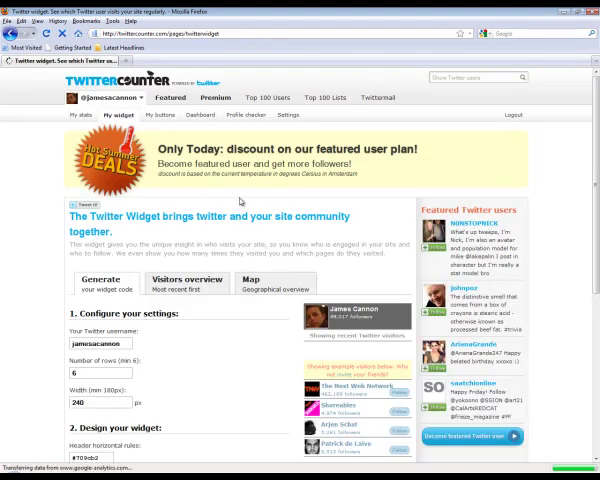
scroll(down, 3)
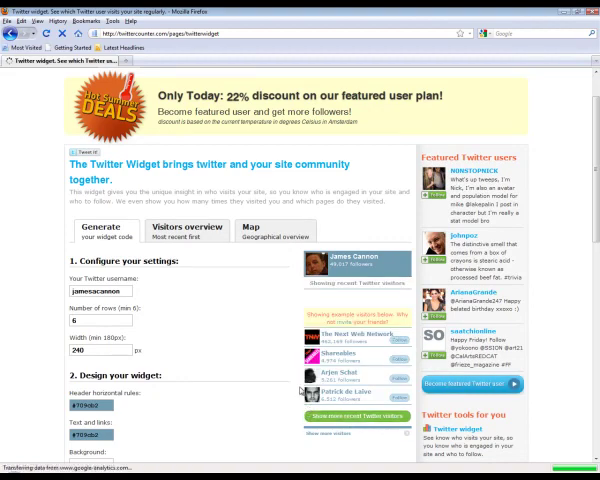
scroll(down, 3)
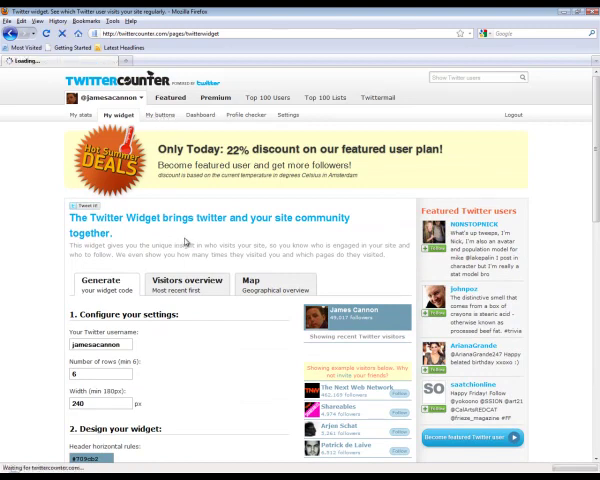
- Show the My buttons page with embeddable big bird follower buttons and WordPress plug-in
click(132, 124)
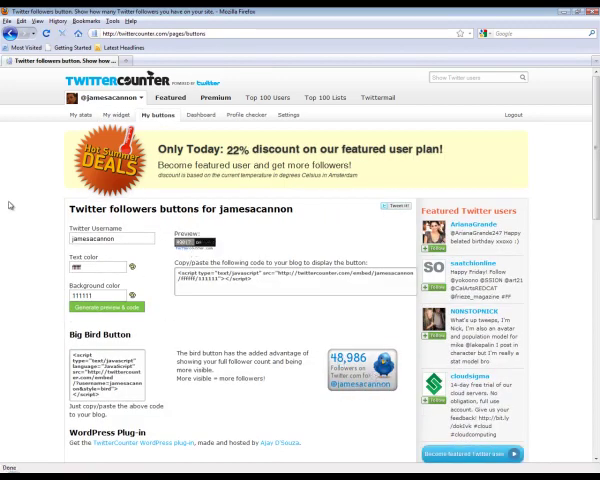
mouse_move(336, 86)
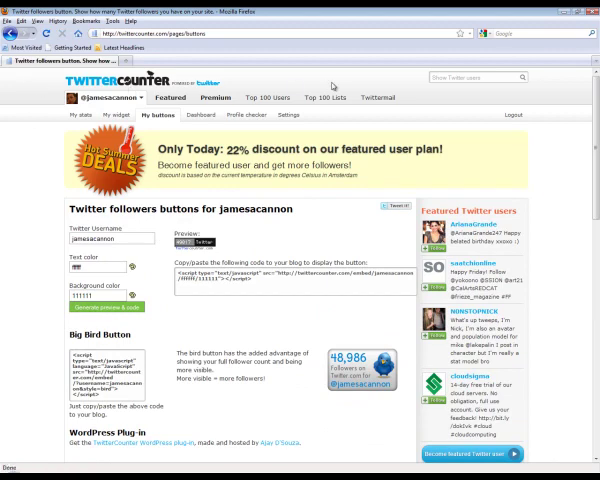